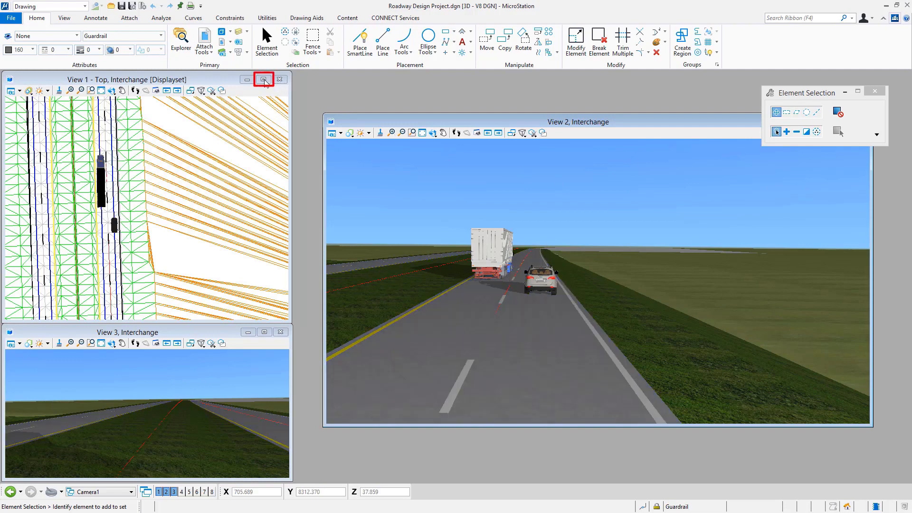
Maximize View 1 - Top so the interchange plan fills the workspace
left_click(263, 80)
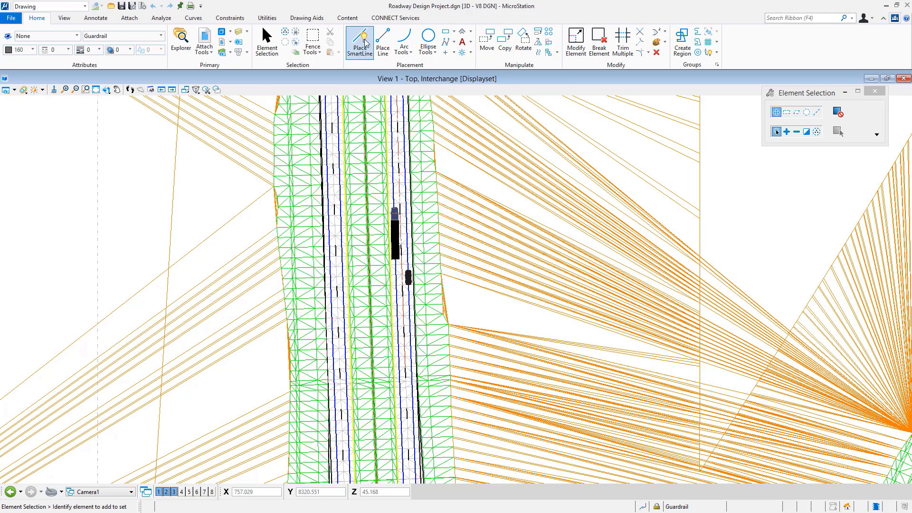
mouse_move(359, 42)
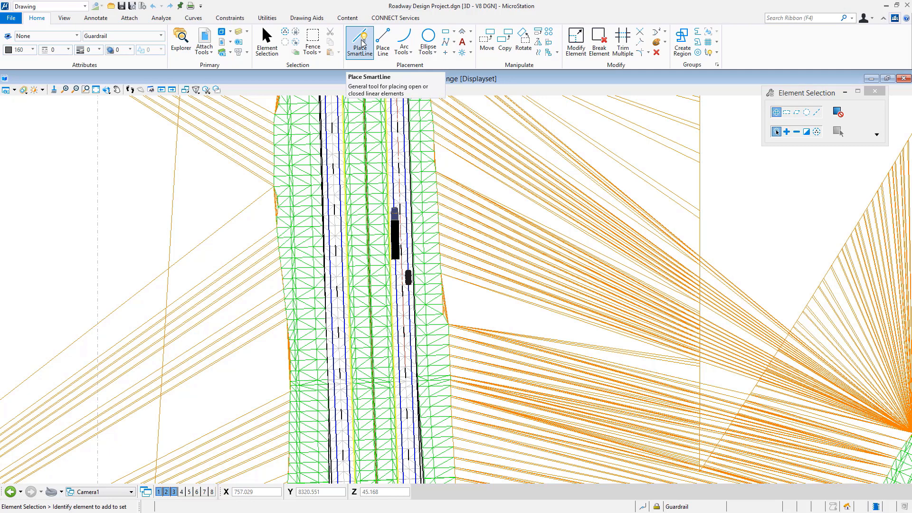
Activate the B-spline by Points tool from Home > Placement and move its settings aside
left_click(359, 42)
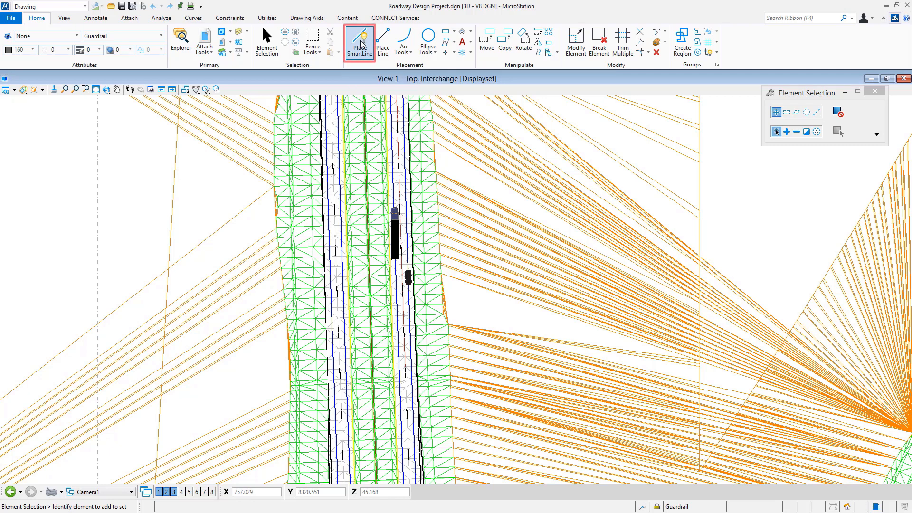
left_click(359, 41)
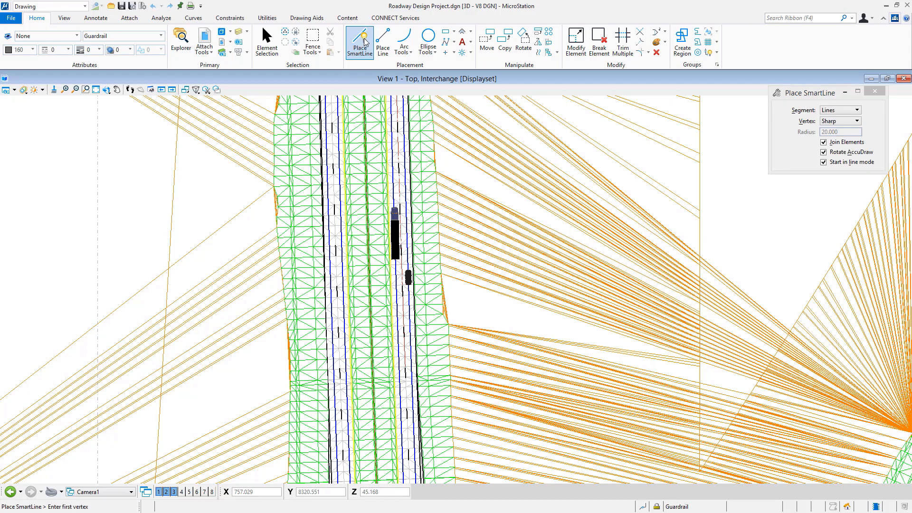
mouse_move(365, 42)
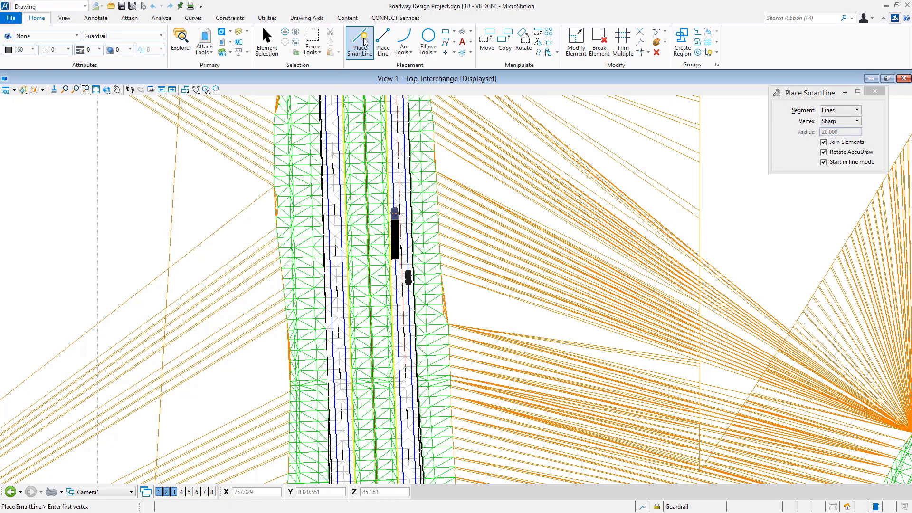
mouse_move(428, 41)
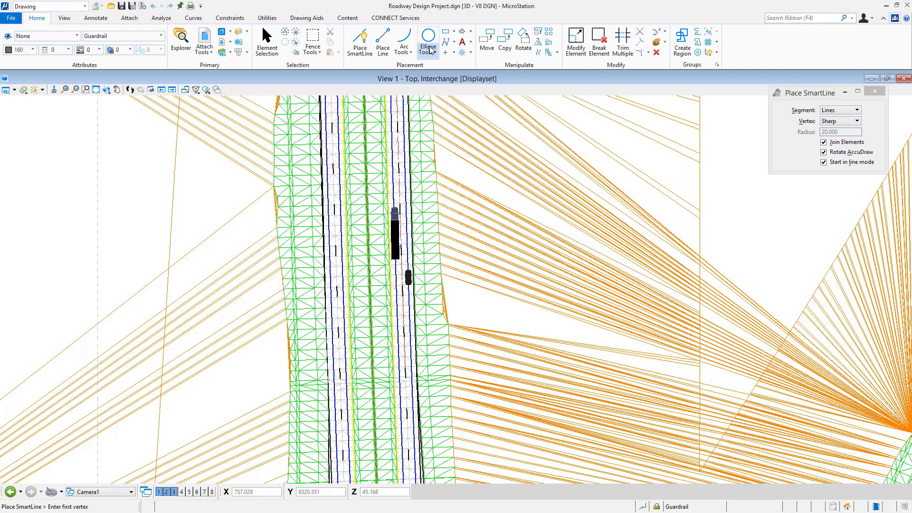
left_click(445, 42)
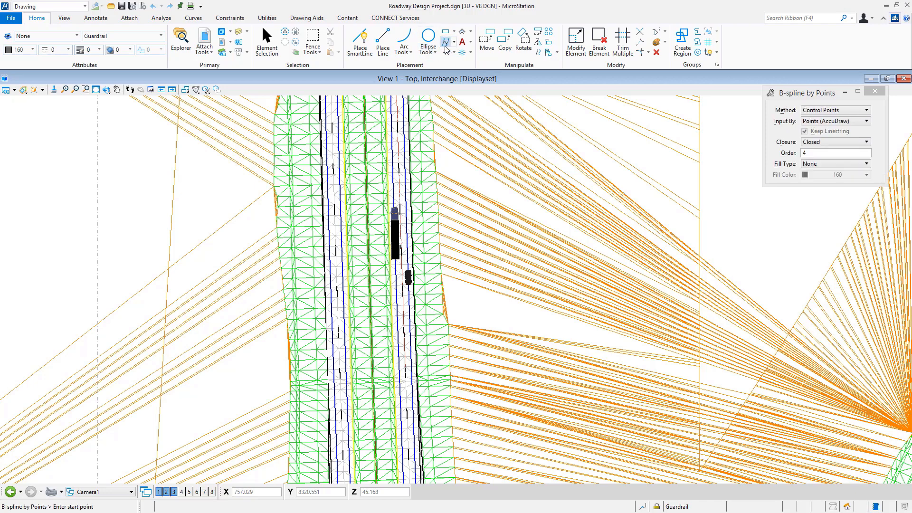
left_click_drag(809, 92, 553, 66)
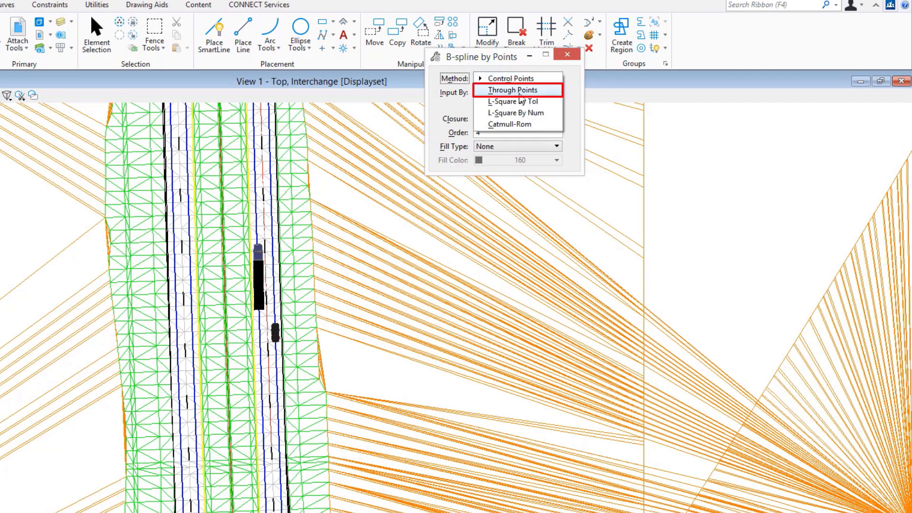
Set the B-spline Method to Through Points
left_click(512, 90)
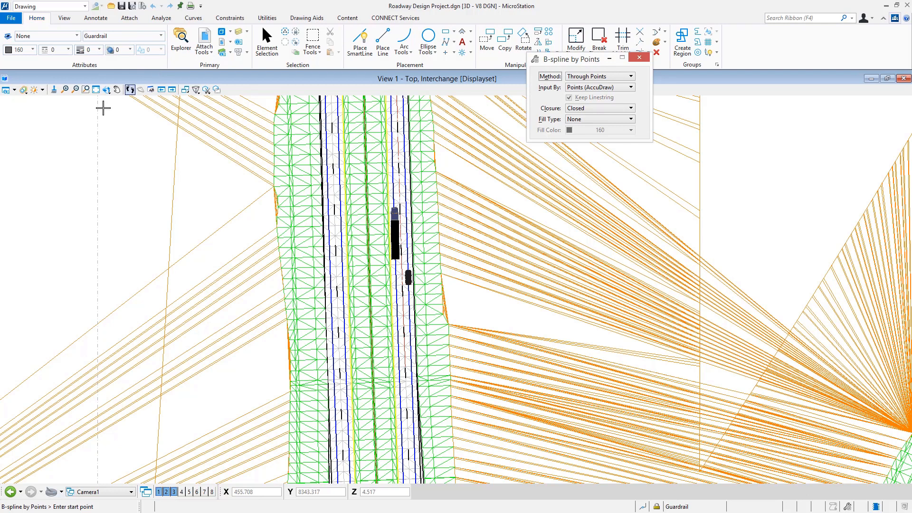
Choose the 3D Guardrail v2 - Right custom line style from the Attributes line style list
left_click(68, 49)
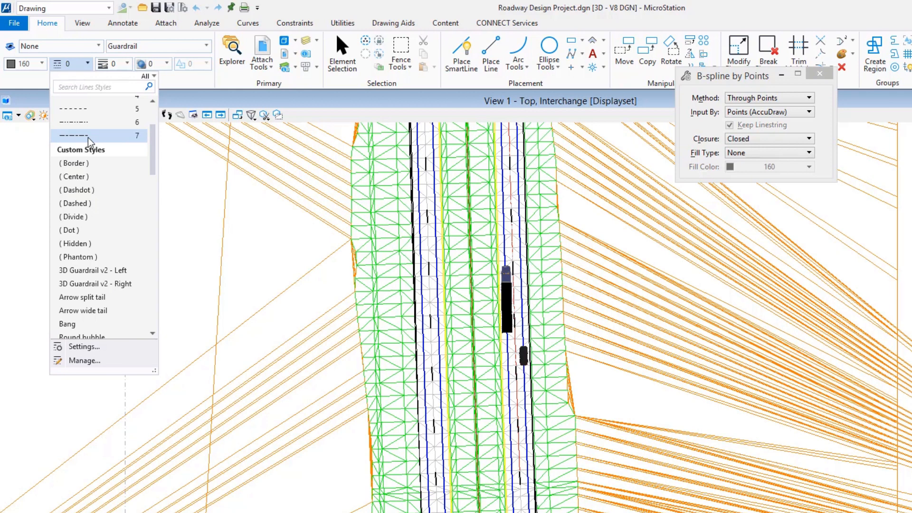
mouse_move(113, 202)
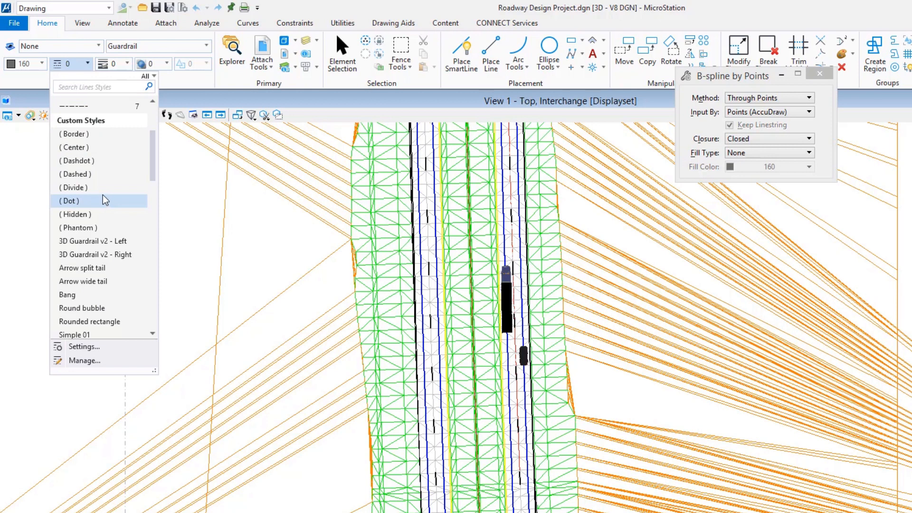
mouse_move(99, 187)
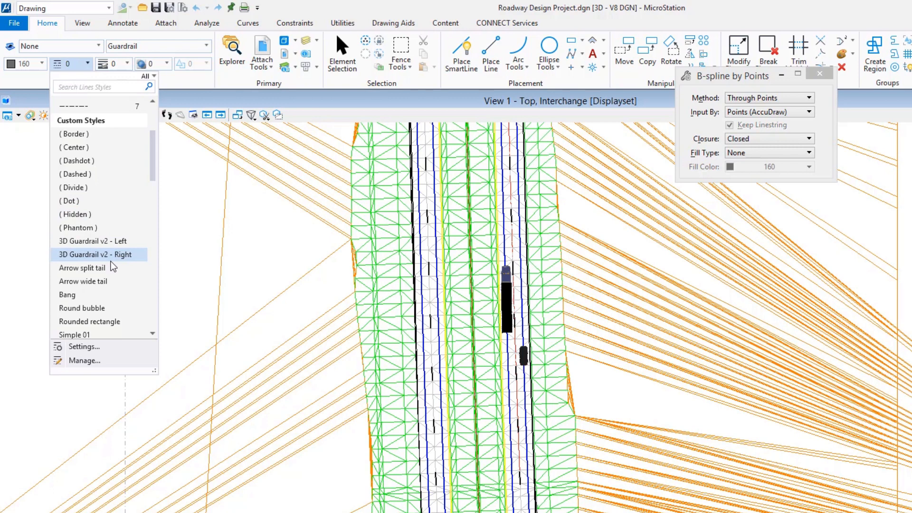
left_click(98, 255)
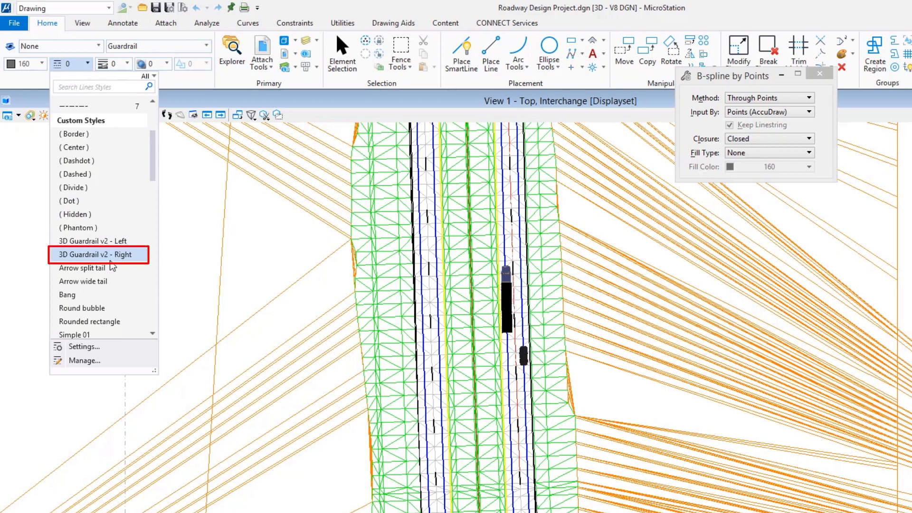
mouse_move(107, 269)
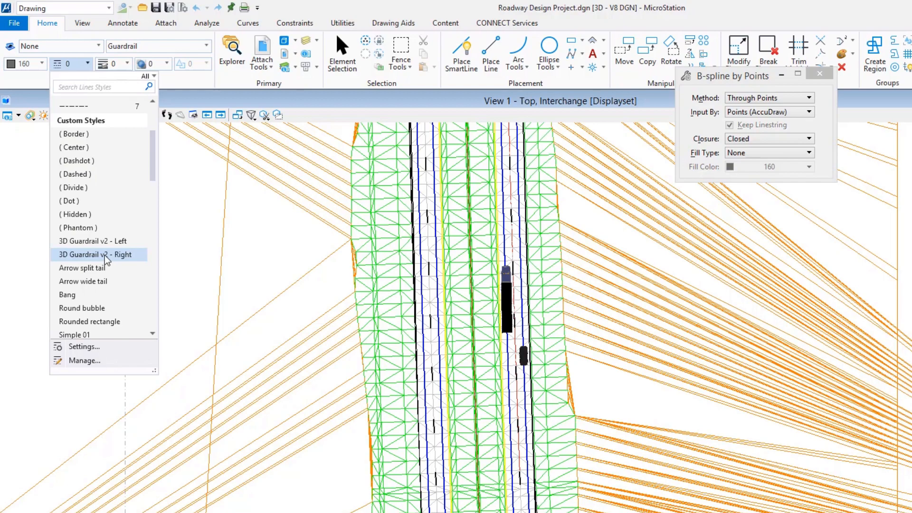
Apply 3D Guardrail v2 - Right, begin the spline along the road edge and bring up Closure choices
left_click(96, 255)
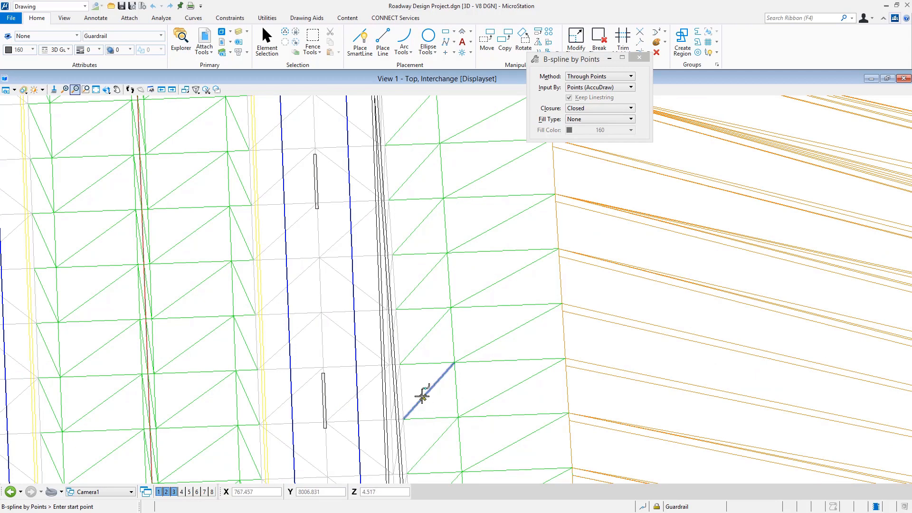
left_click(421, 397)
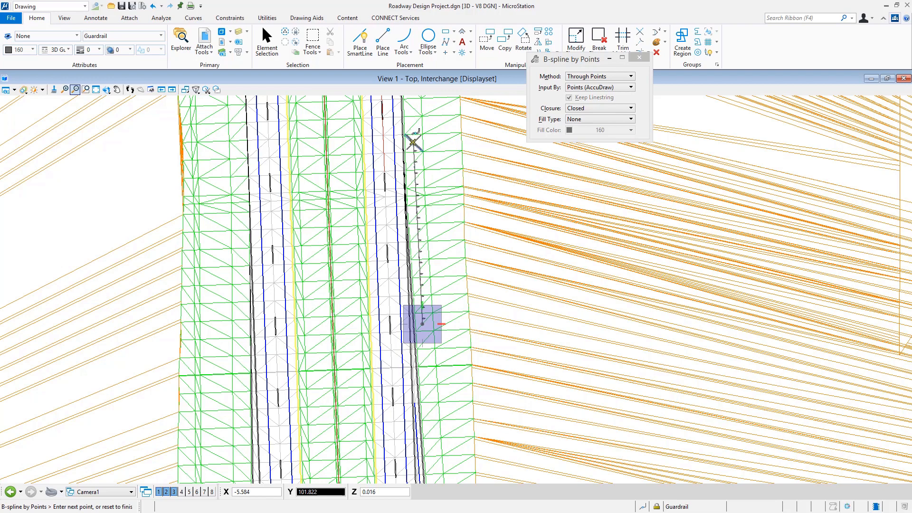
left_click(475, 151)
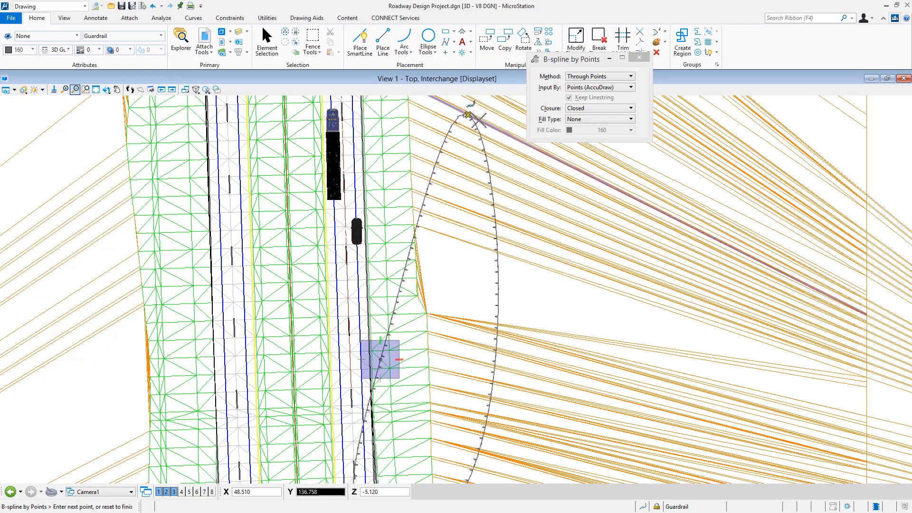
left_click(599, 108)
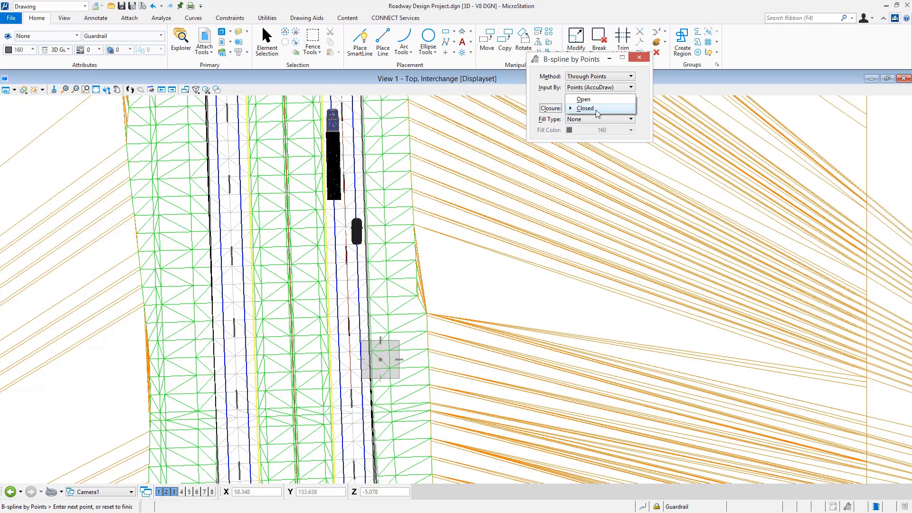
Set Closure to Open and place the guardrail spline's first point along the road
left_click(582, 99)
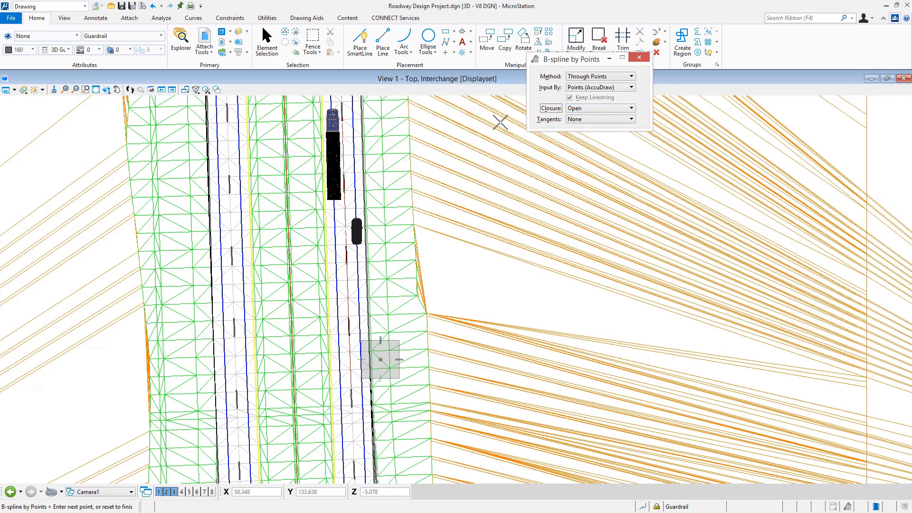
left_click(372, 126)
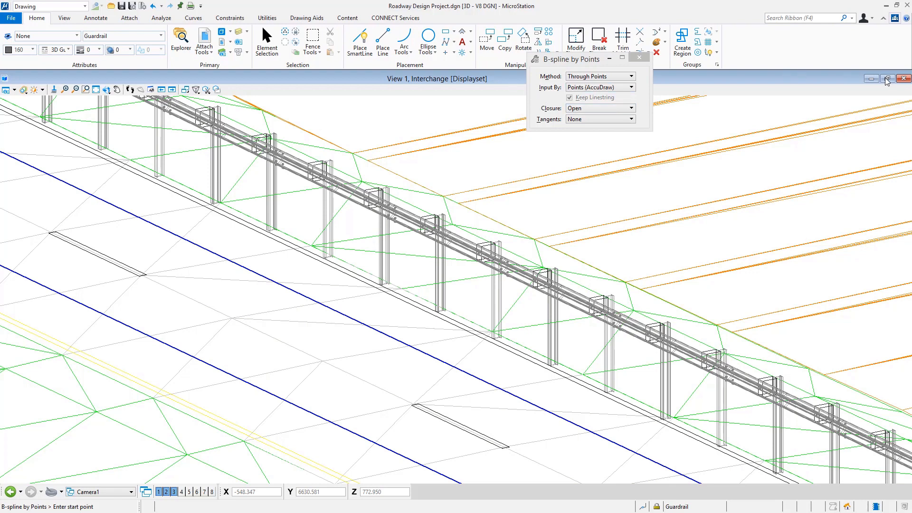
mouse_move(889, 79)
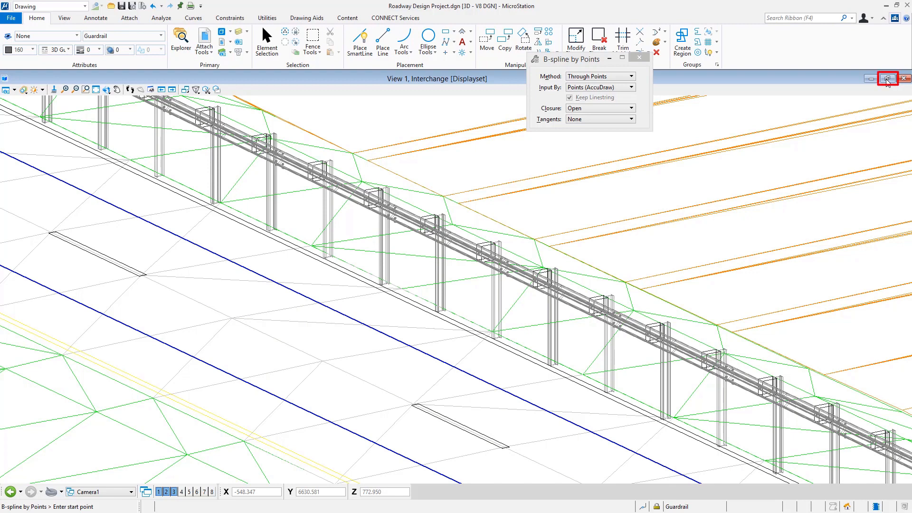
Restore View 1 to its normal window size after reviewing the wireframe guardrail
left_click(887, 78)
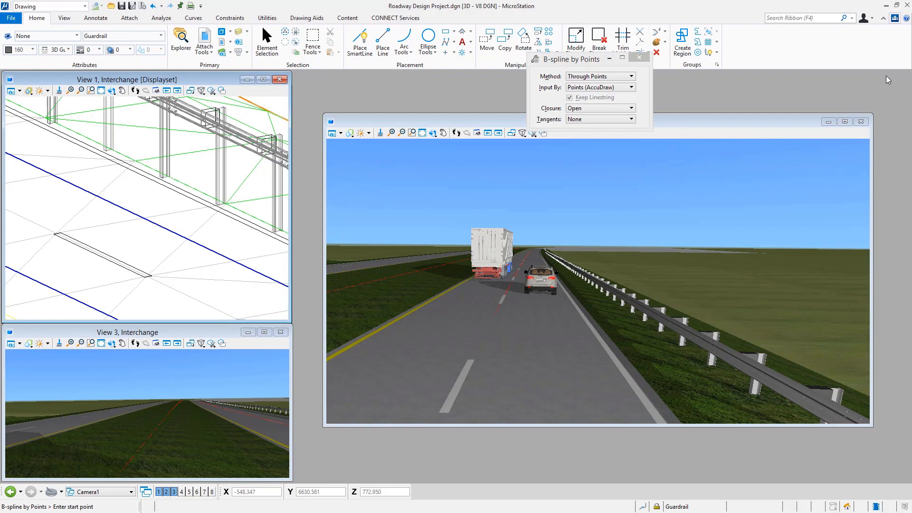
mouse_move(836, 89)
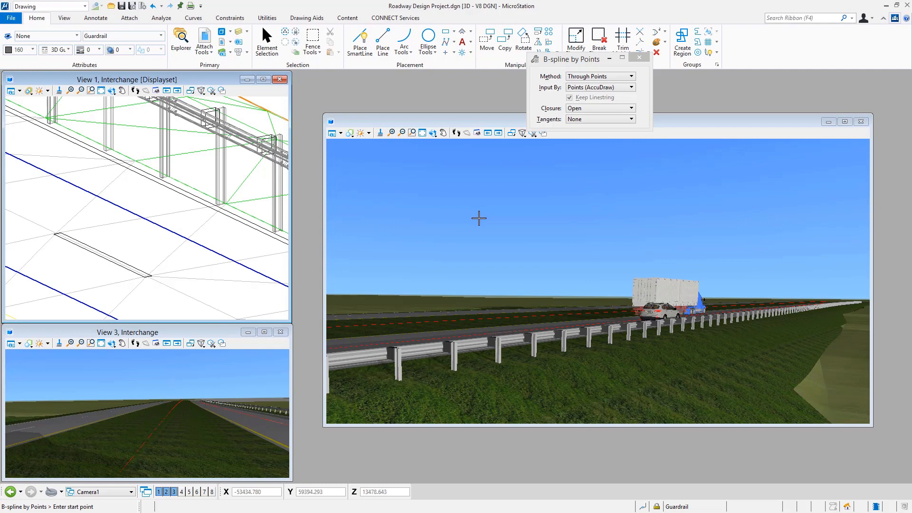
mouse_move(113, 92)
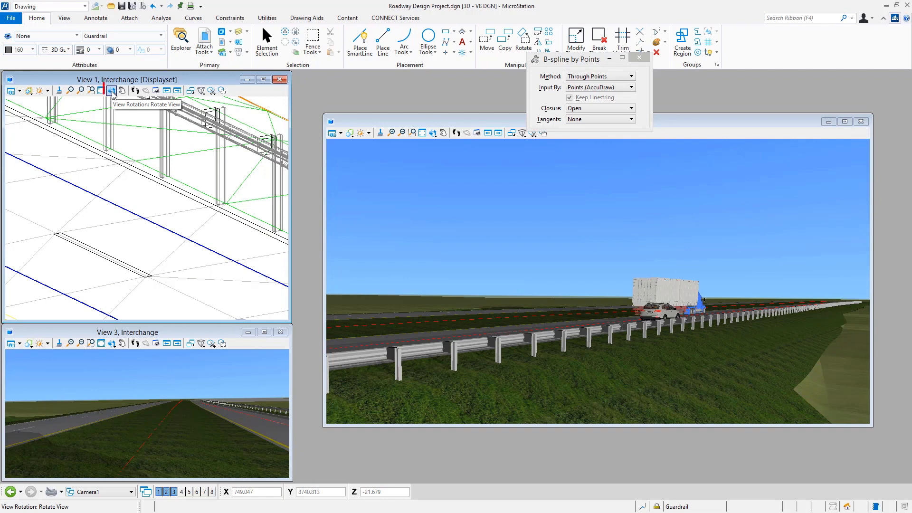
Rotate View 1 to the standard Top View of the guardrail
left_click(111, 91)
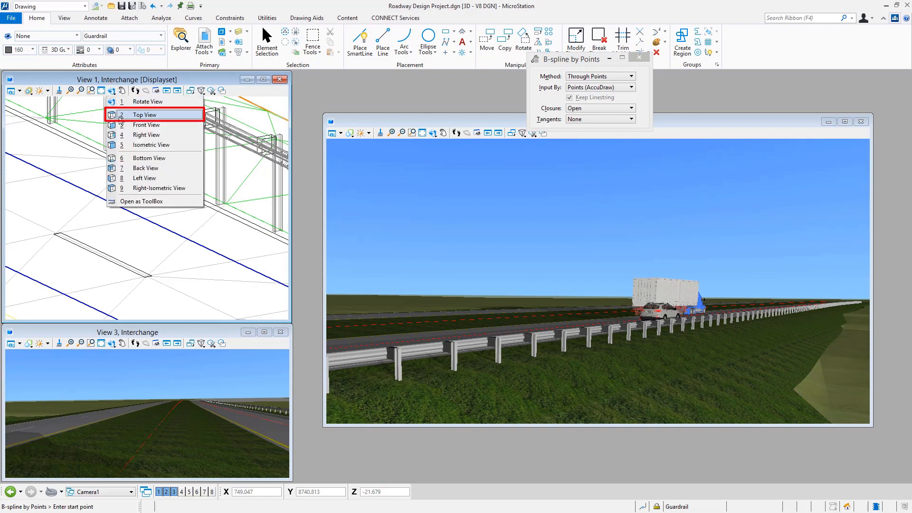
left_click(143, 114)
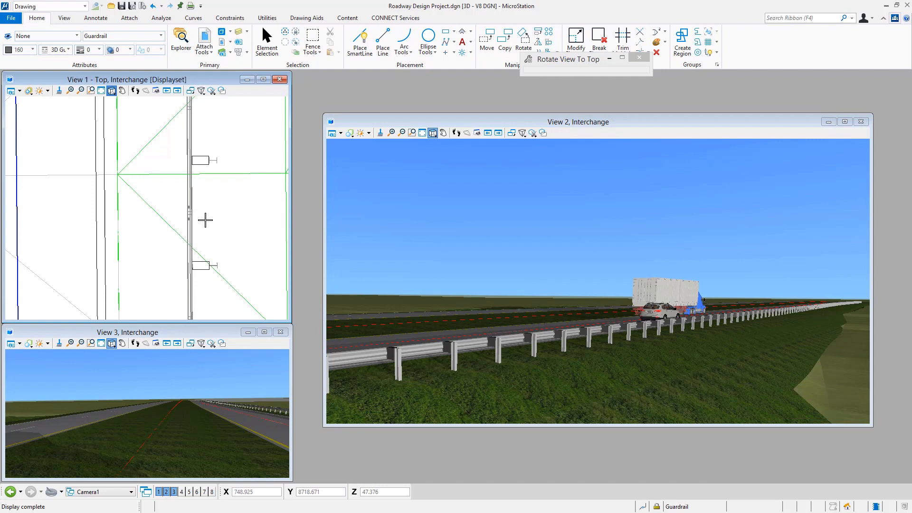
mouse_move(68, 126)
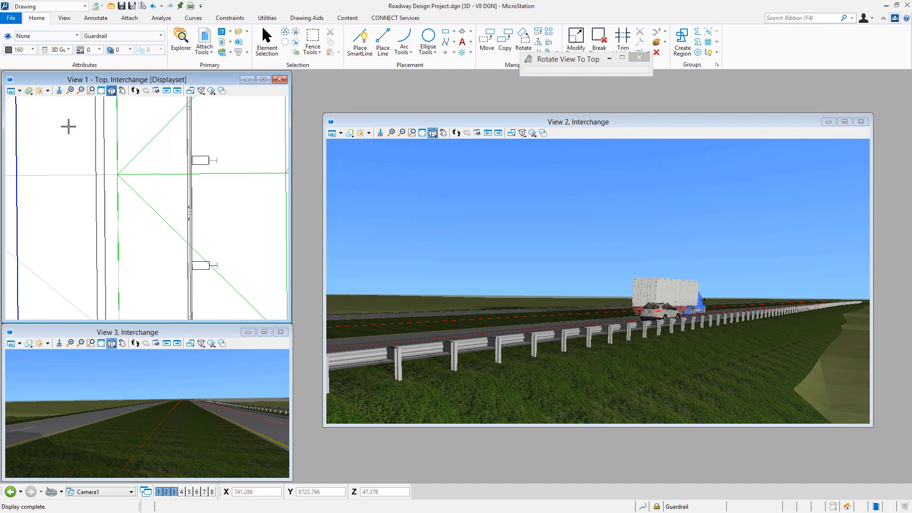
mouse_move(28, 92)
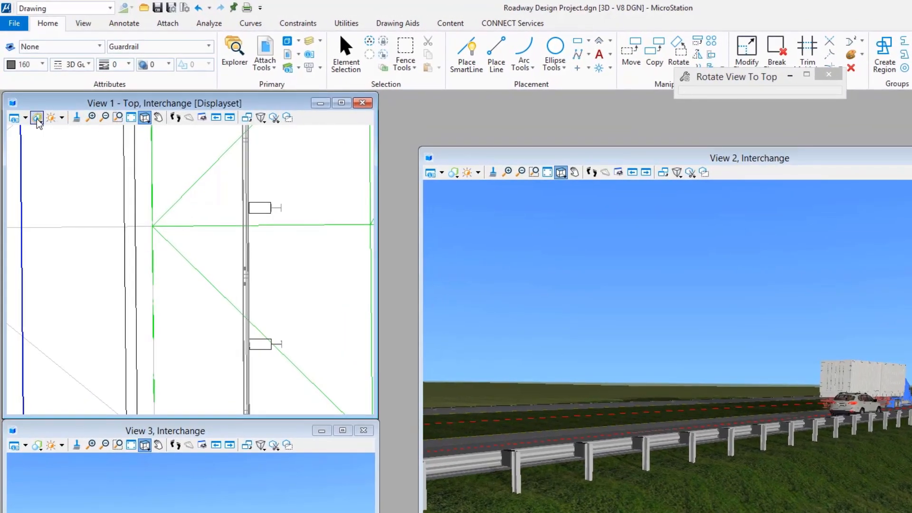
mouse_move(15, 117)
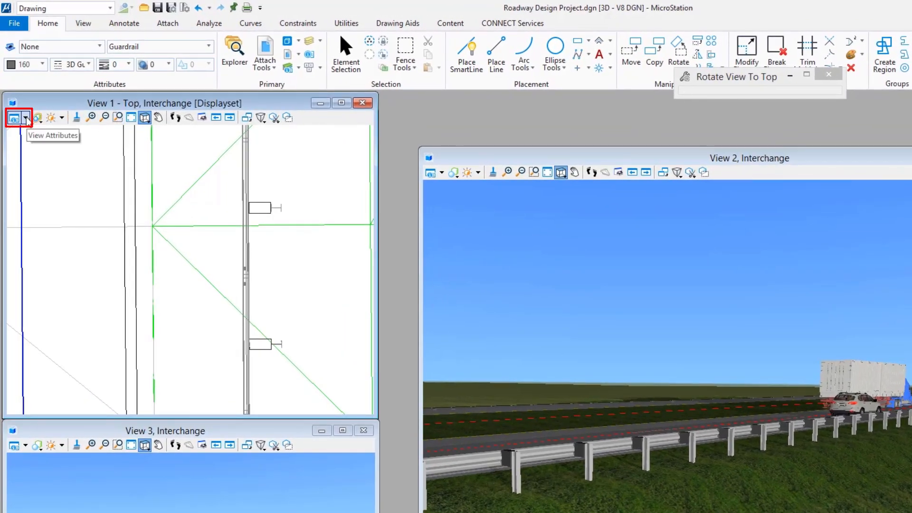
Show View 1's View Attributes presentation settings with wireframe display style
left_click(15, 117)
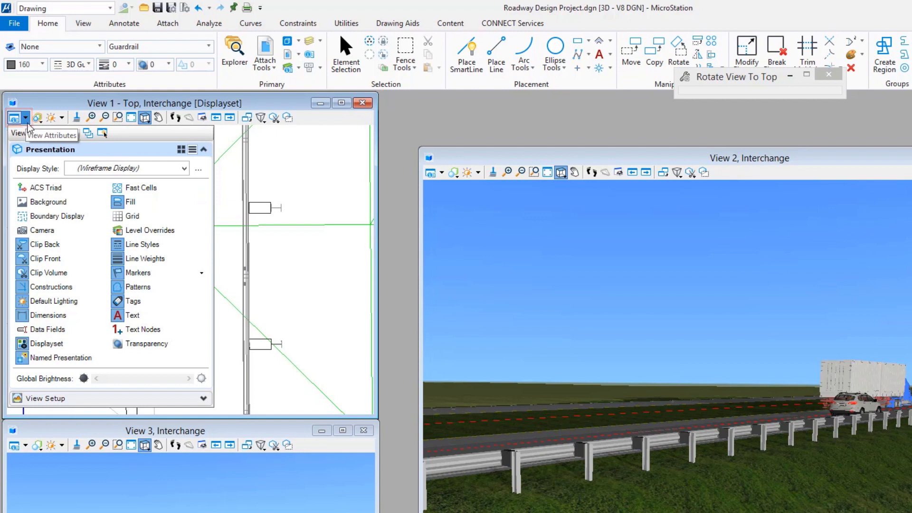
mouse_move(37, 117)
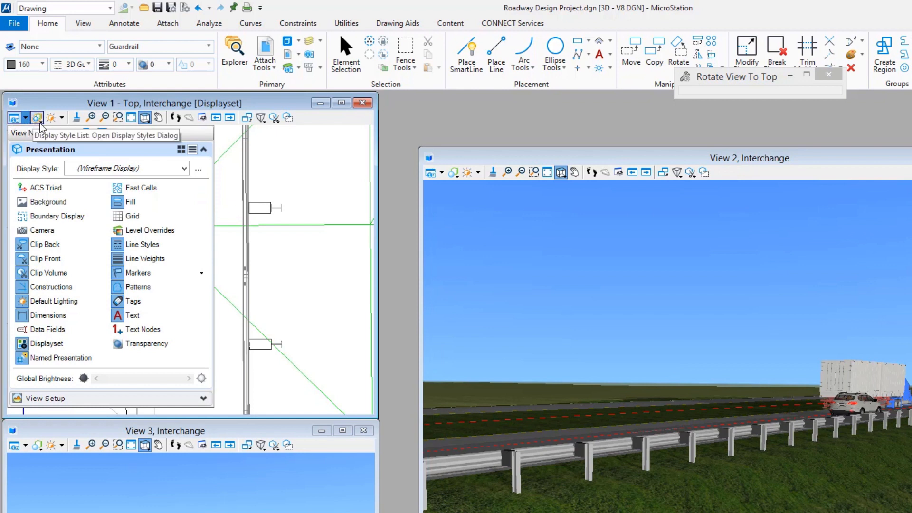